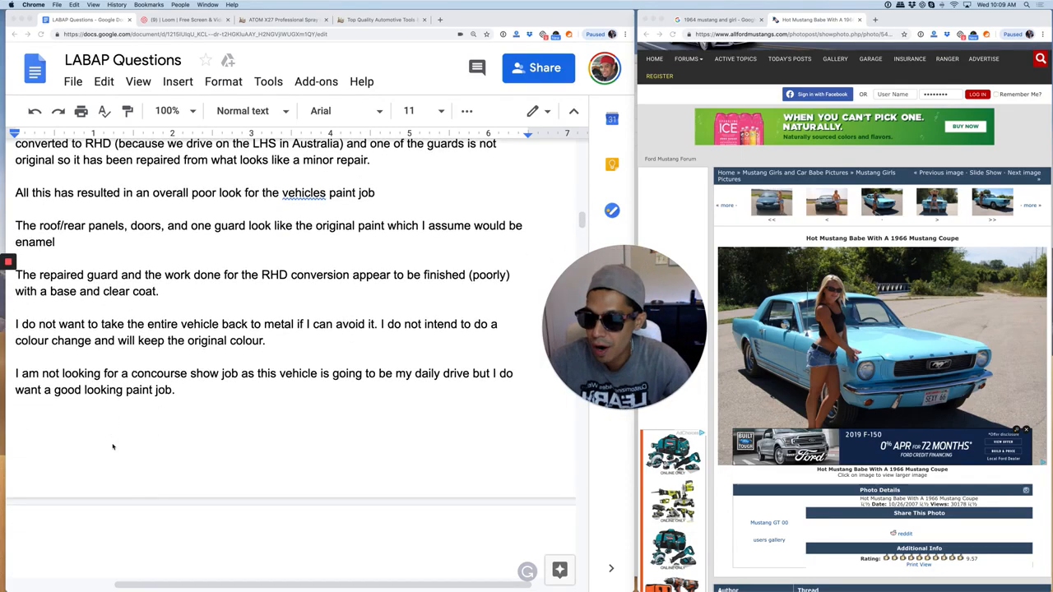
scroll(down, 3)
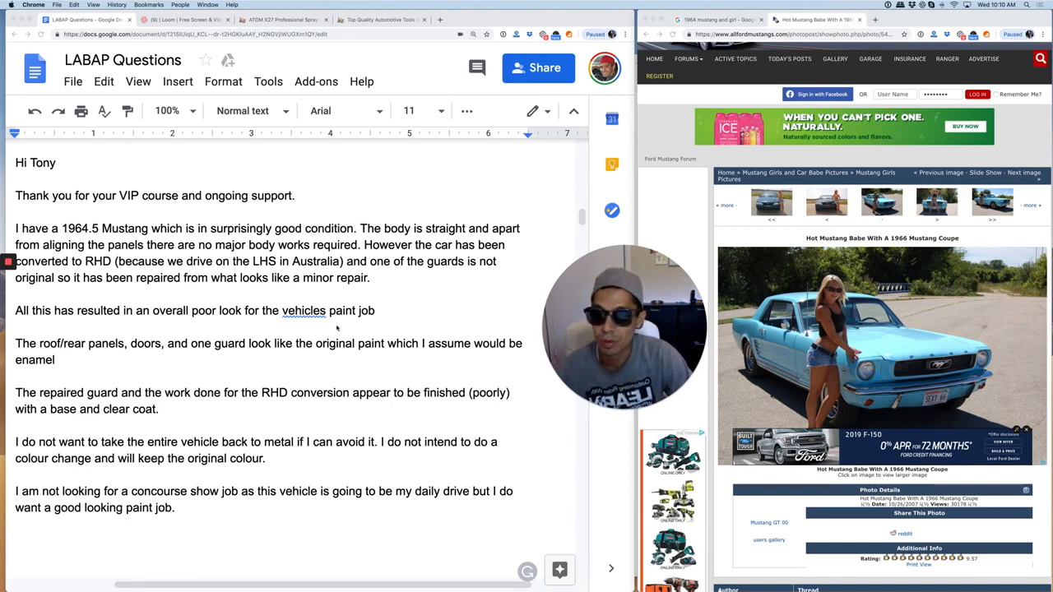
scroll(down, 3)
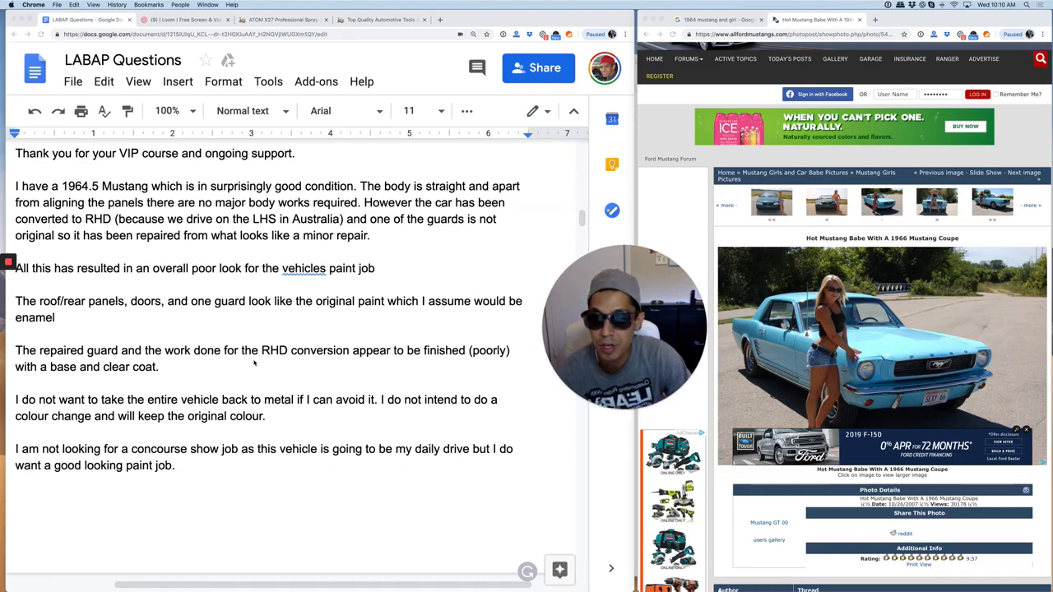
scroll(down, 3)
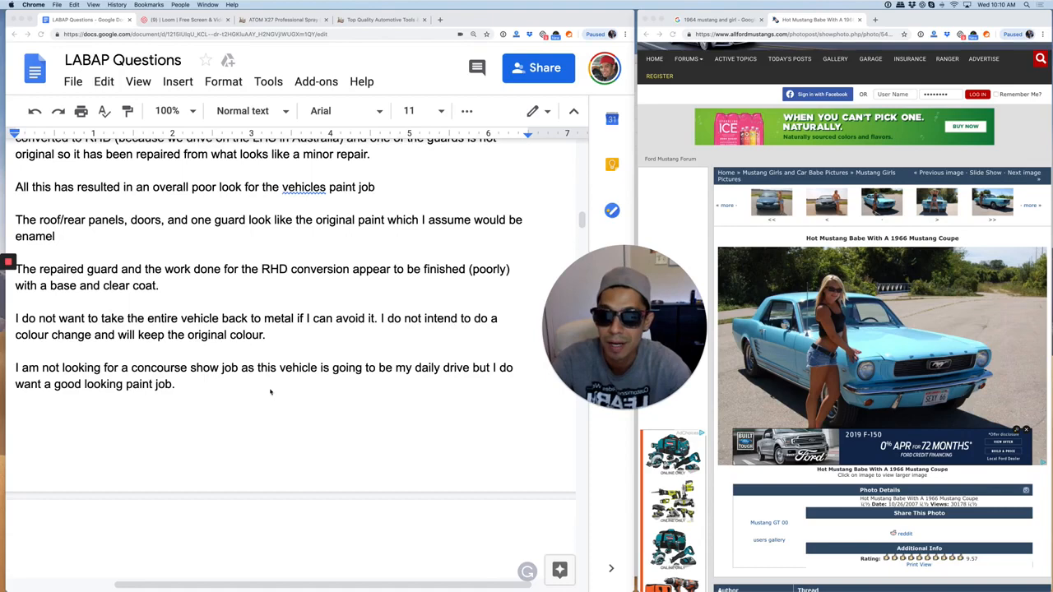
scroll(down, 3)
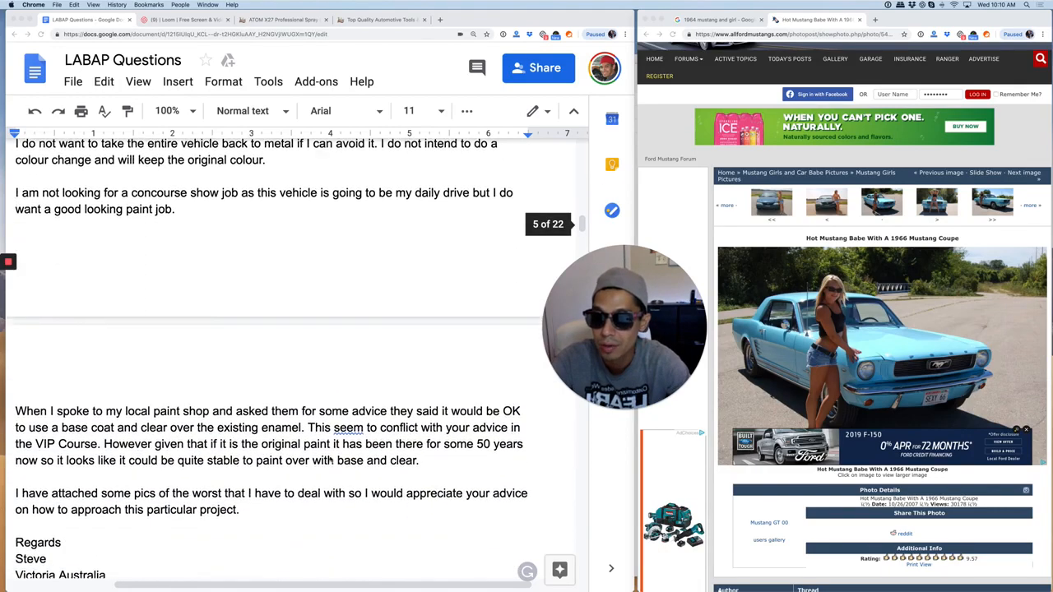
scroll(down, 3)
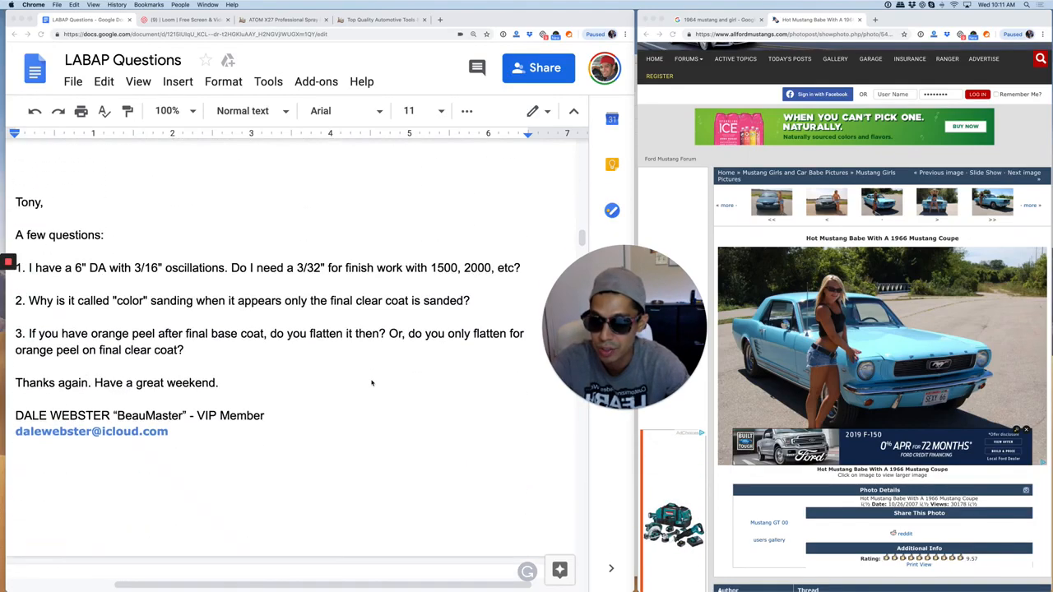
scroll(down, 3)
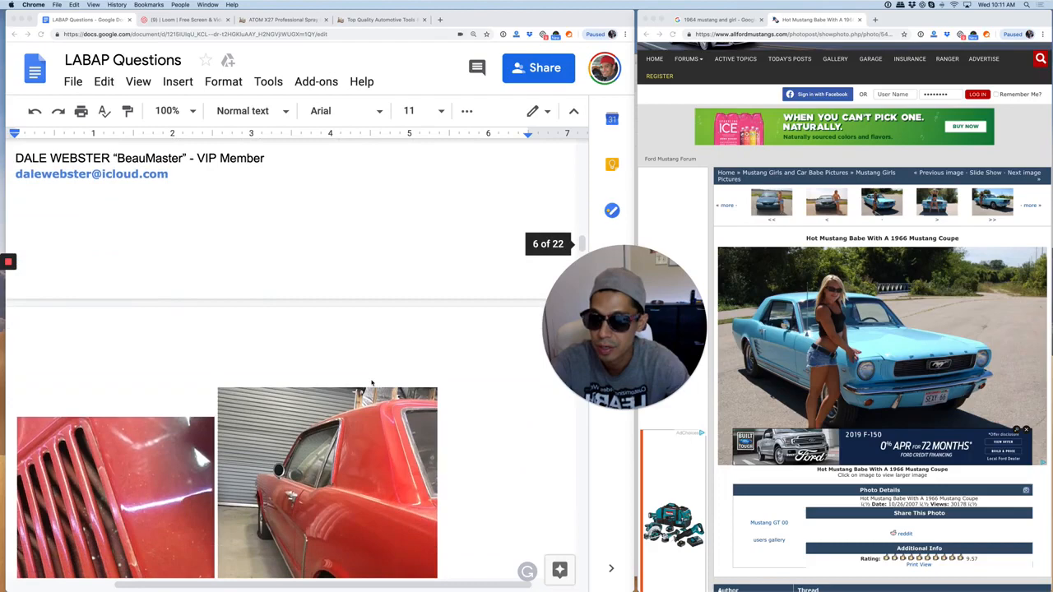
scroll(down, 3)
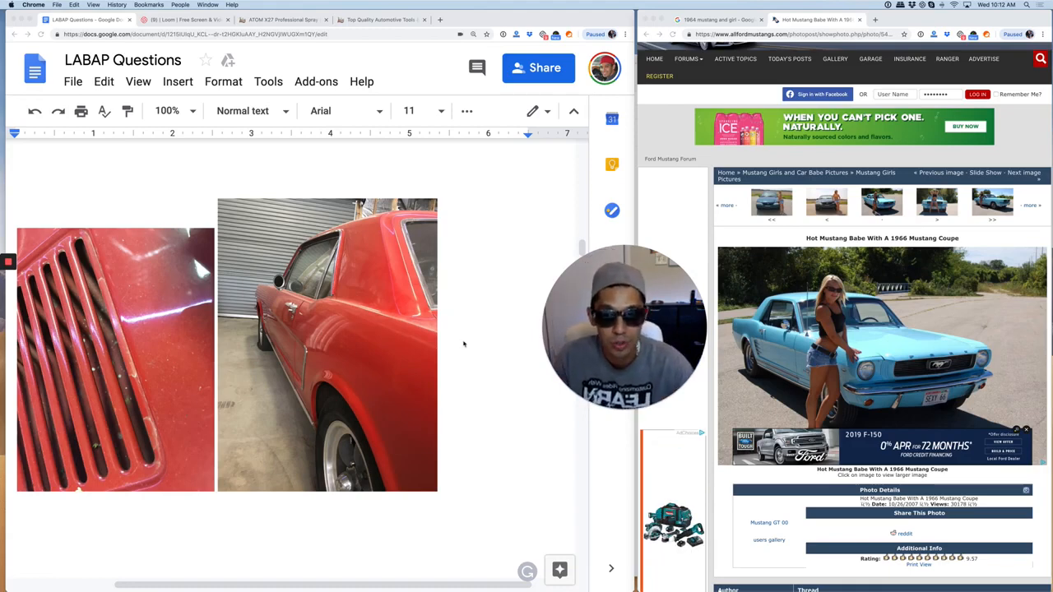
scroll(down, 3)
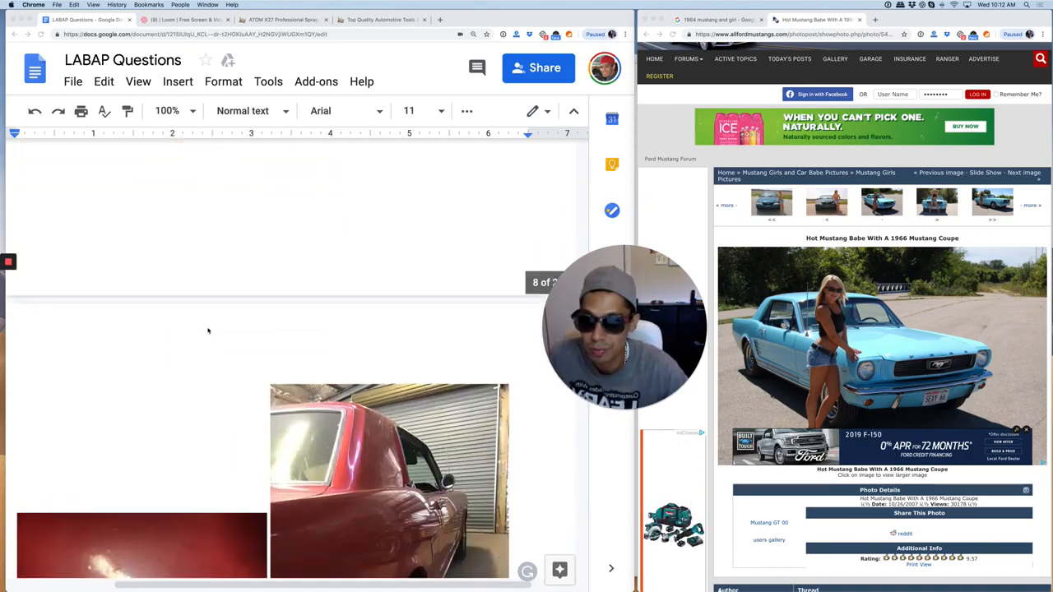
scroll(down, 3)
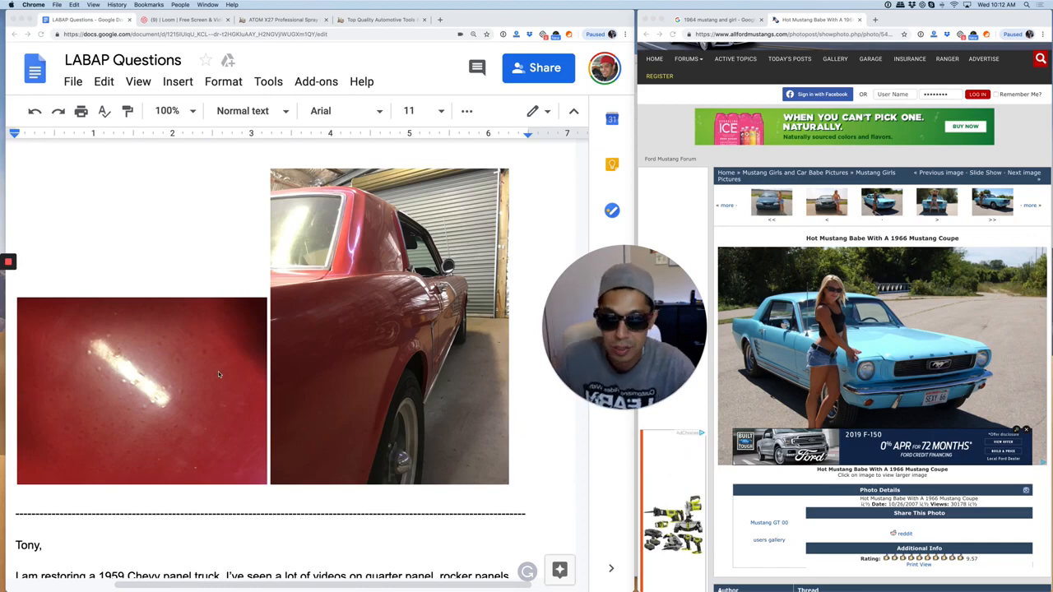
scroll(down, 3)
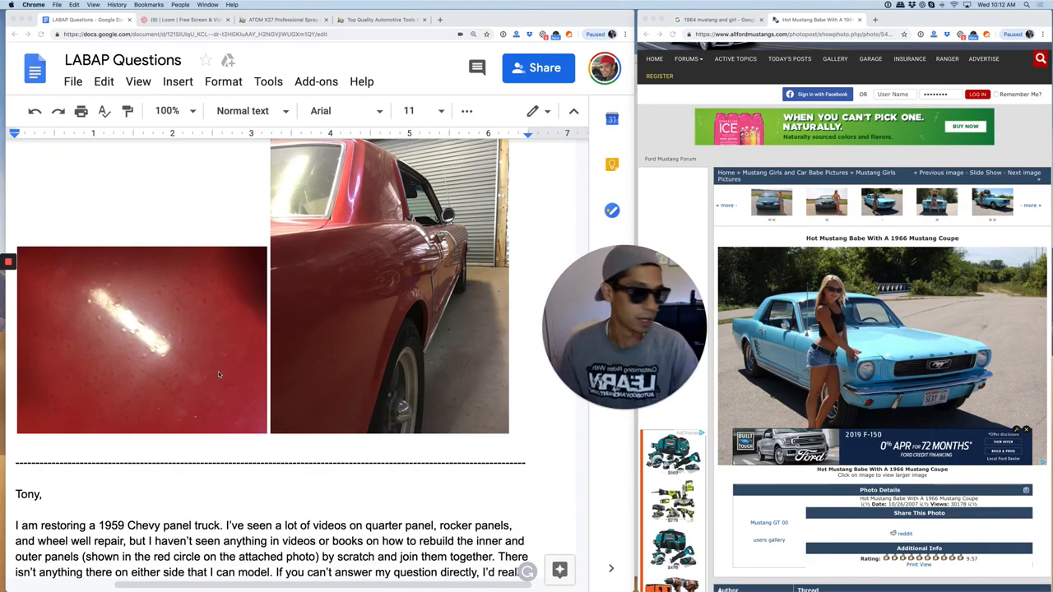